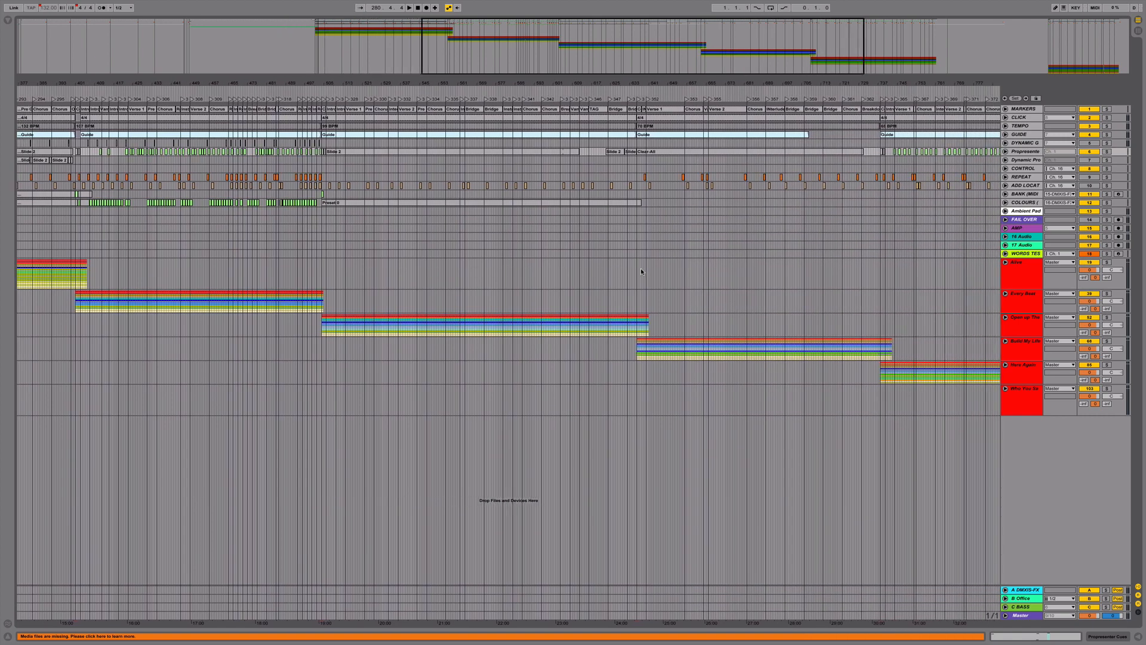
Scroll the arrangement so the COUNTDOWN locator and CustomMix countdown clip are visible
scroll("right", 3)
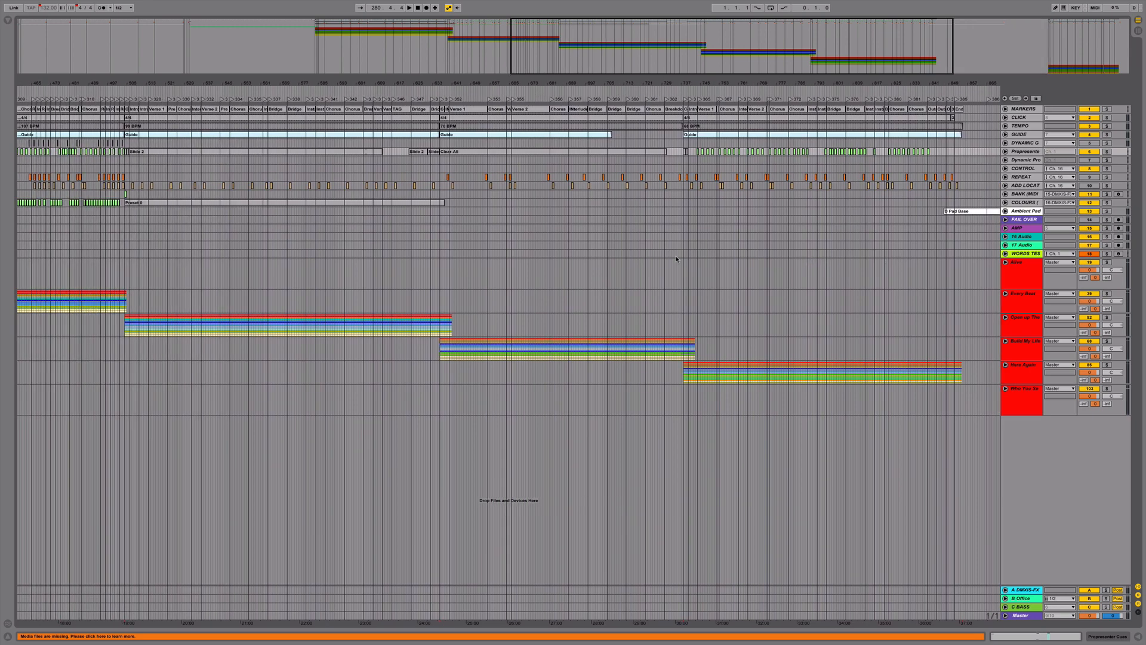
scroll("left", 3)
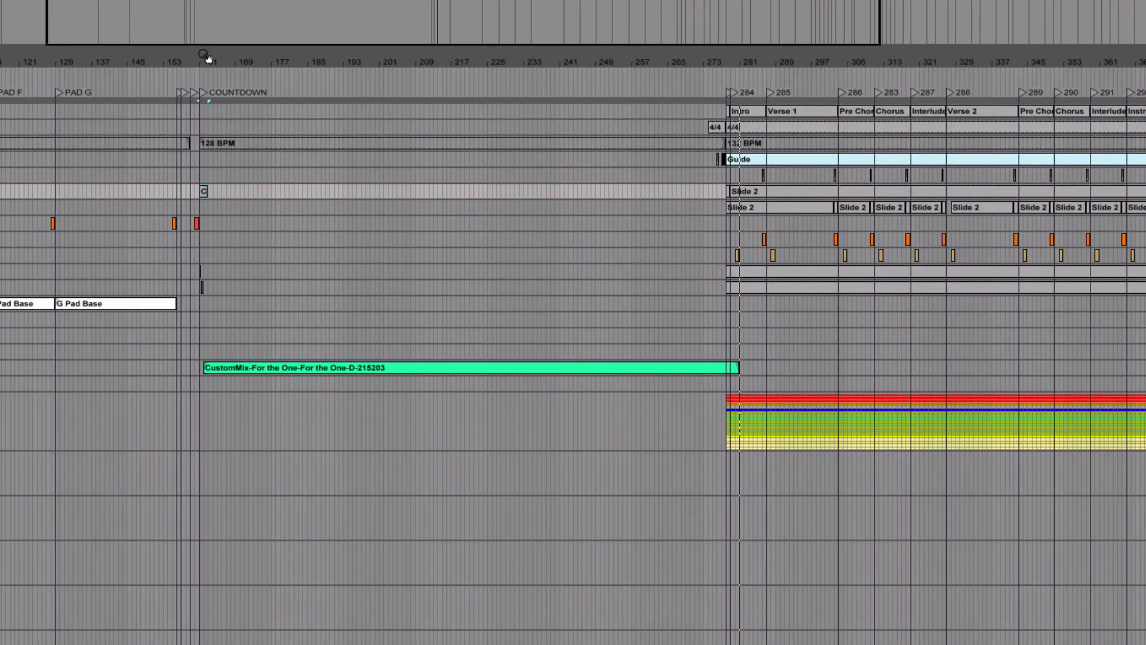
scroll("up", 3)
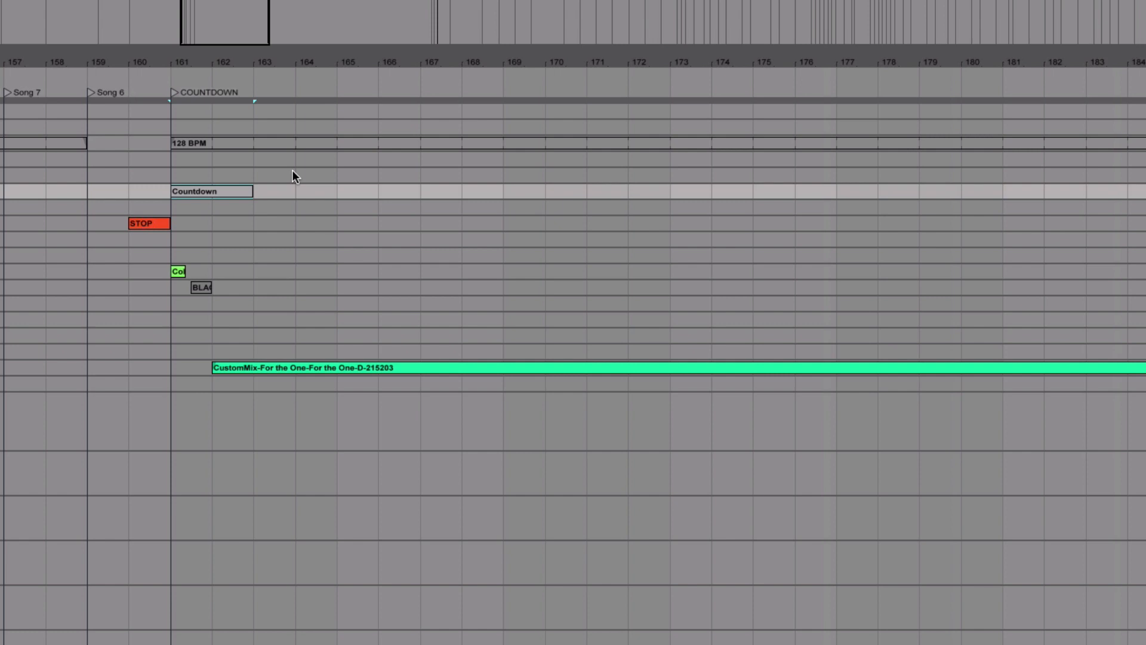
mouse_move(311, 185)
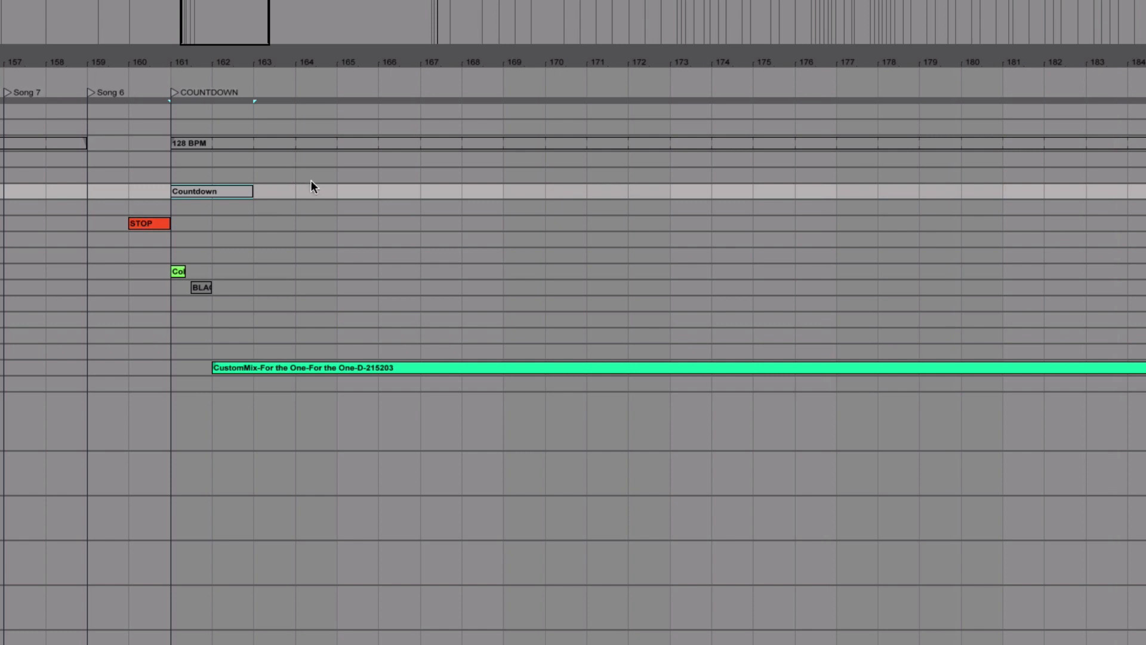
mouse_move(395, 382)
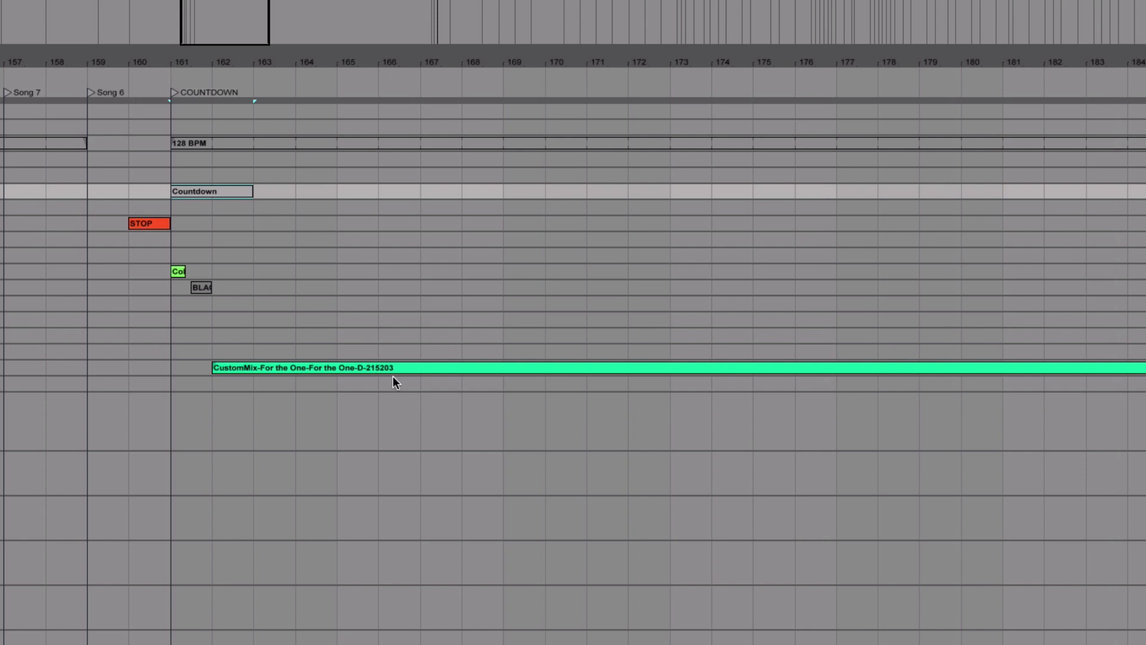
mouse_move(407, 377)
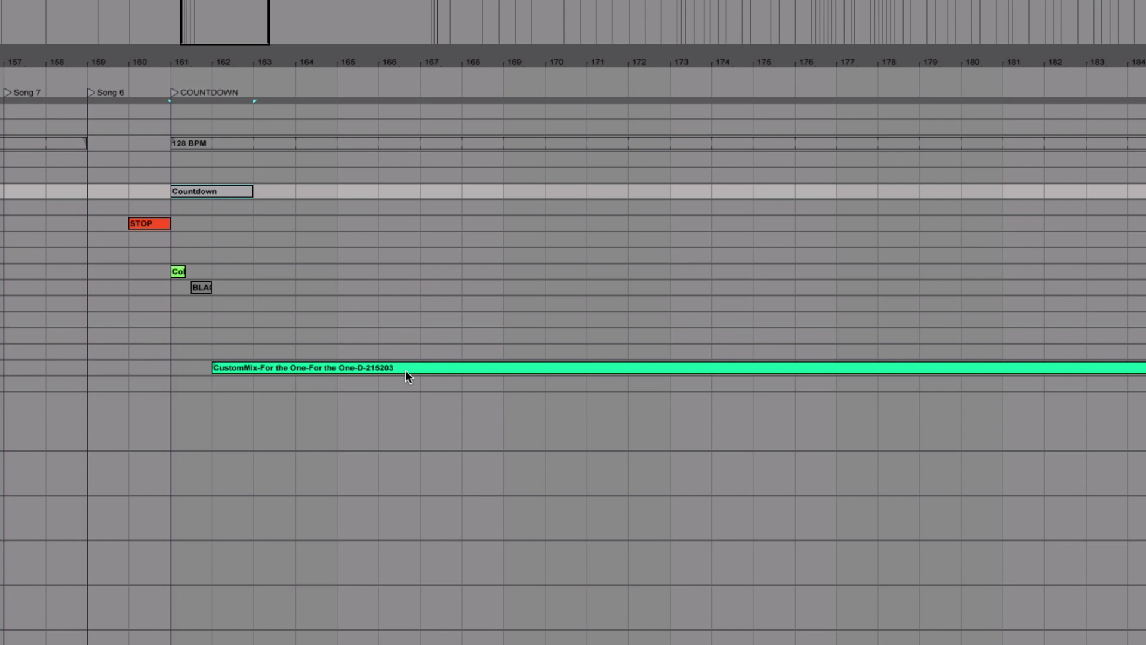
mouse_move(220, 296)
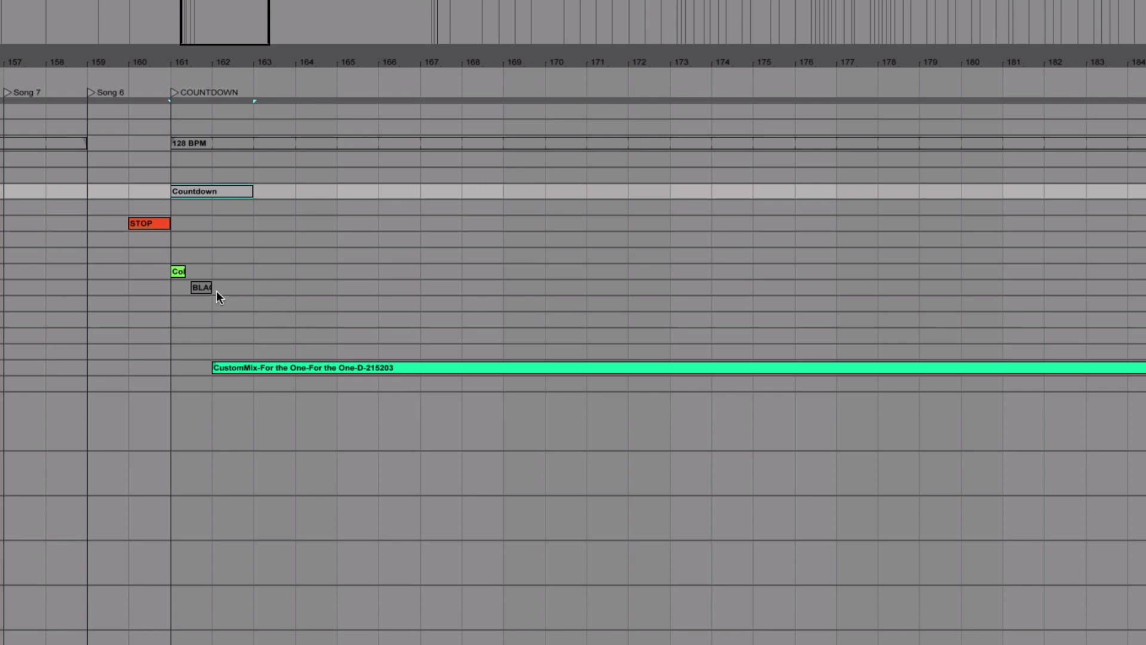
mouse_move(220, 301)
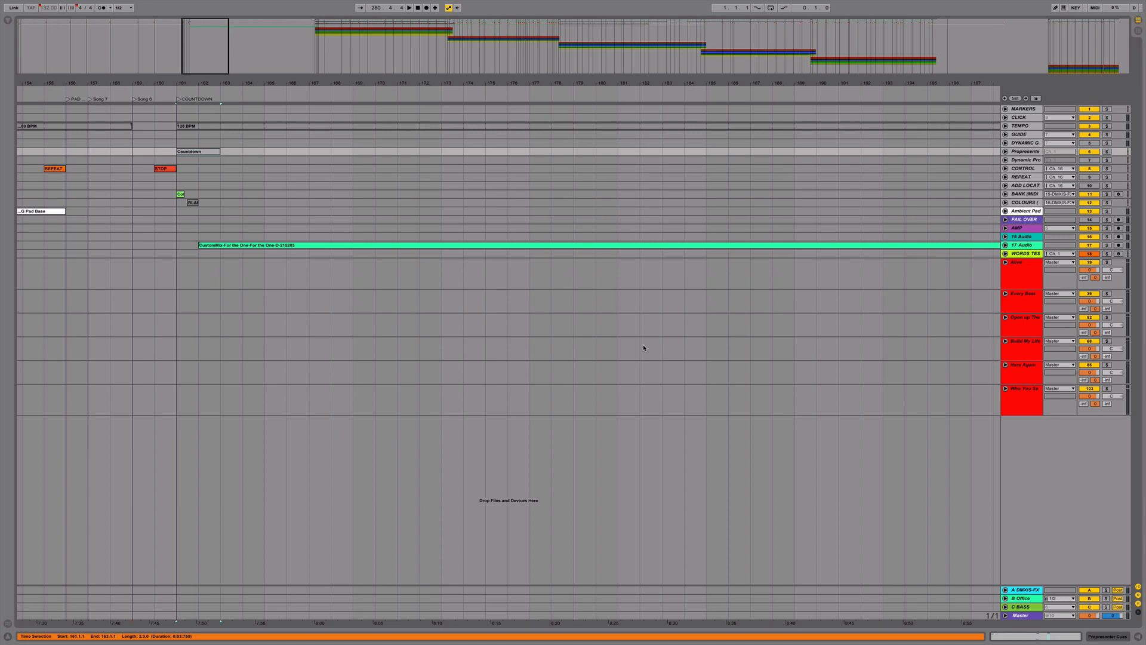
mouse_move(558, 190)
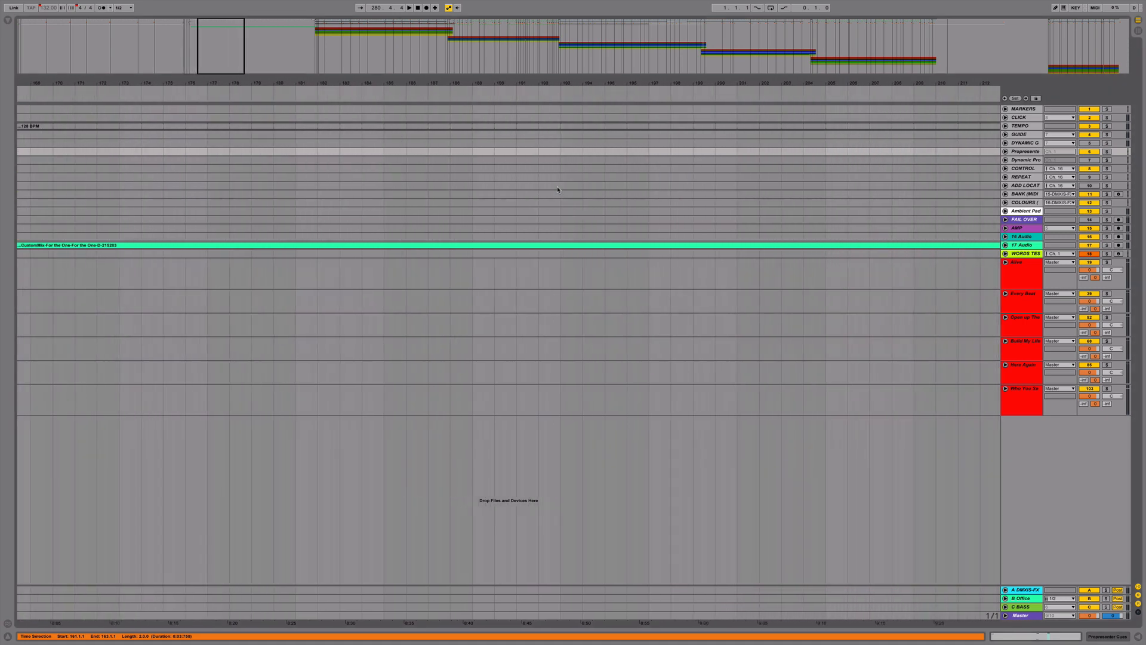
Scroll right to where the CustomMix clip ends at the first song's locator
scroll("right", 3)
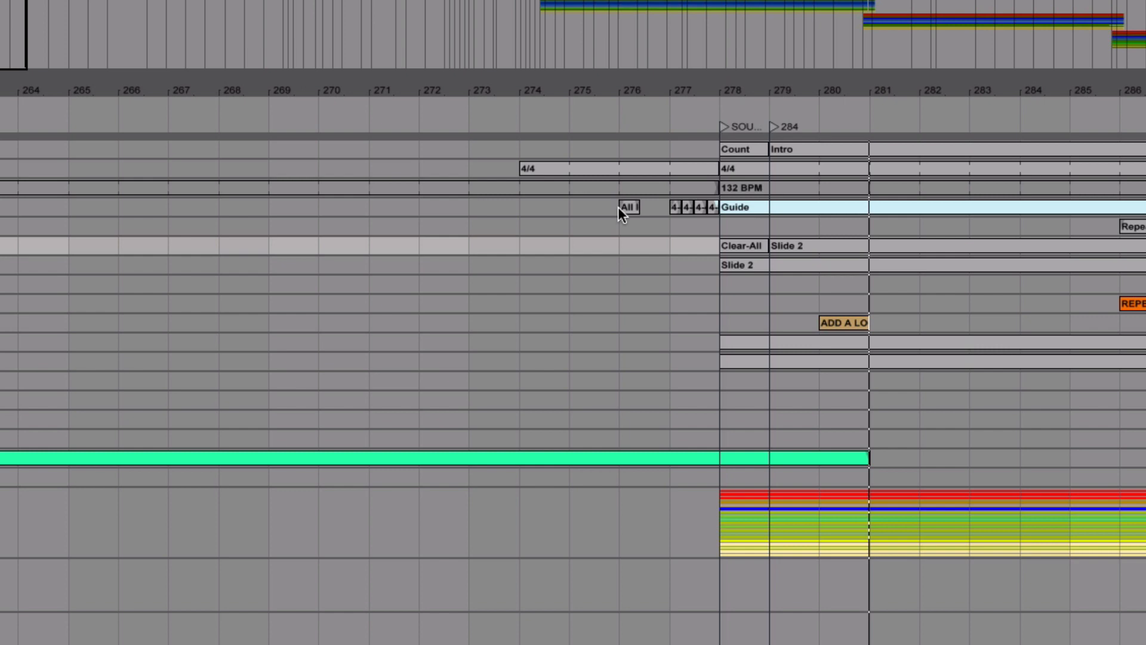
mouse_move(695, 212)
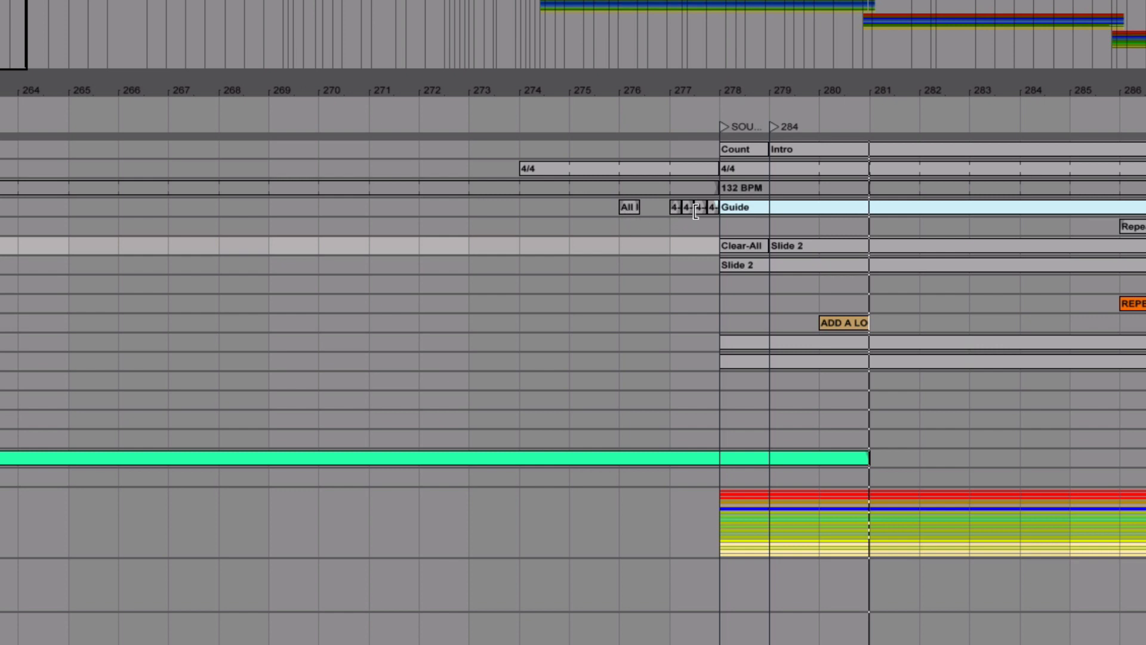
mouse_move(736, 223)
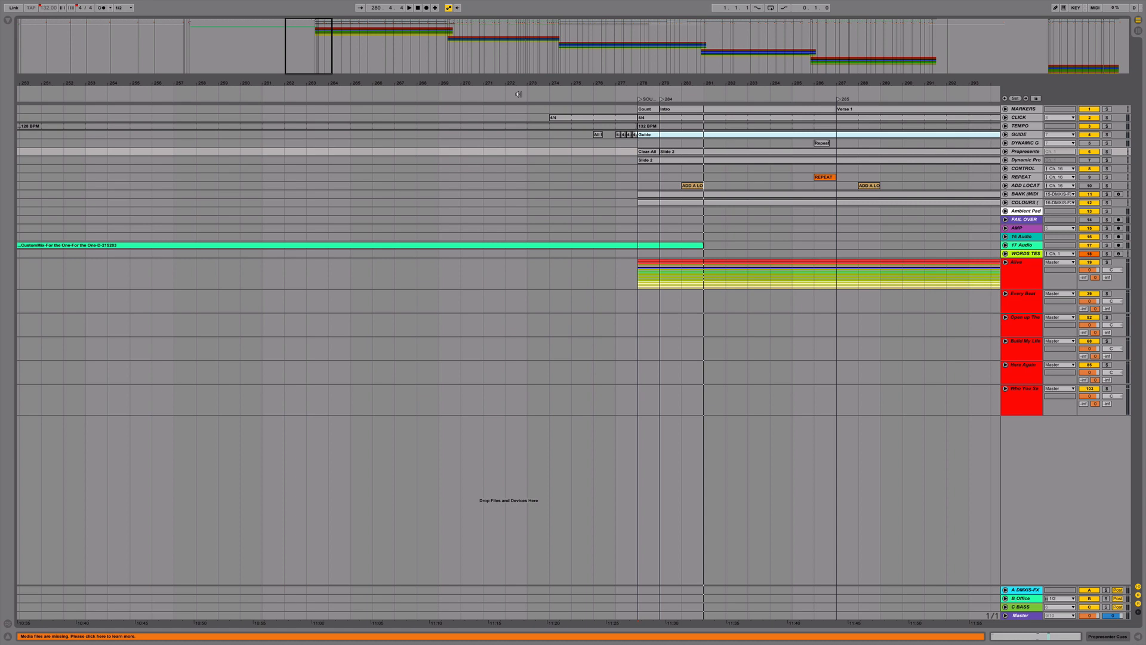
mouse_move(500, 93)
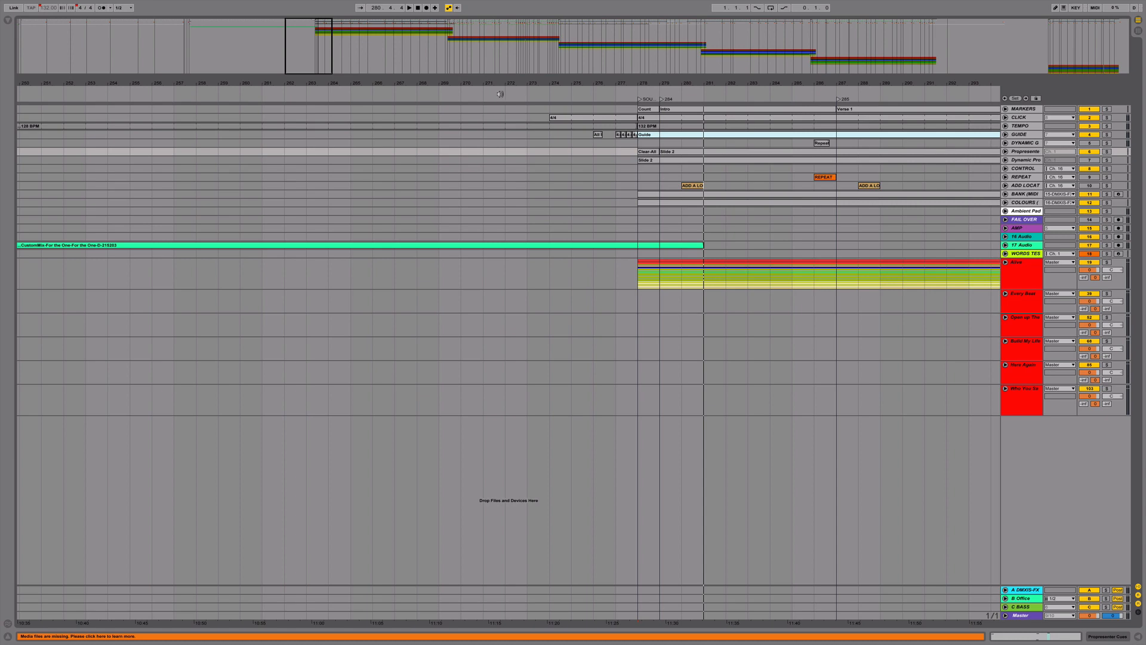
mouse_move(528, 90)
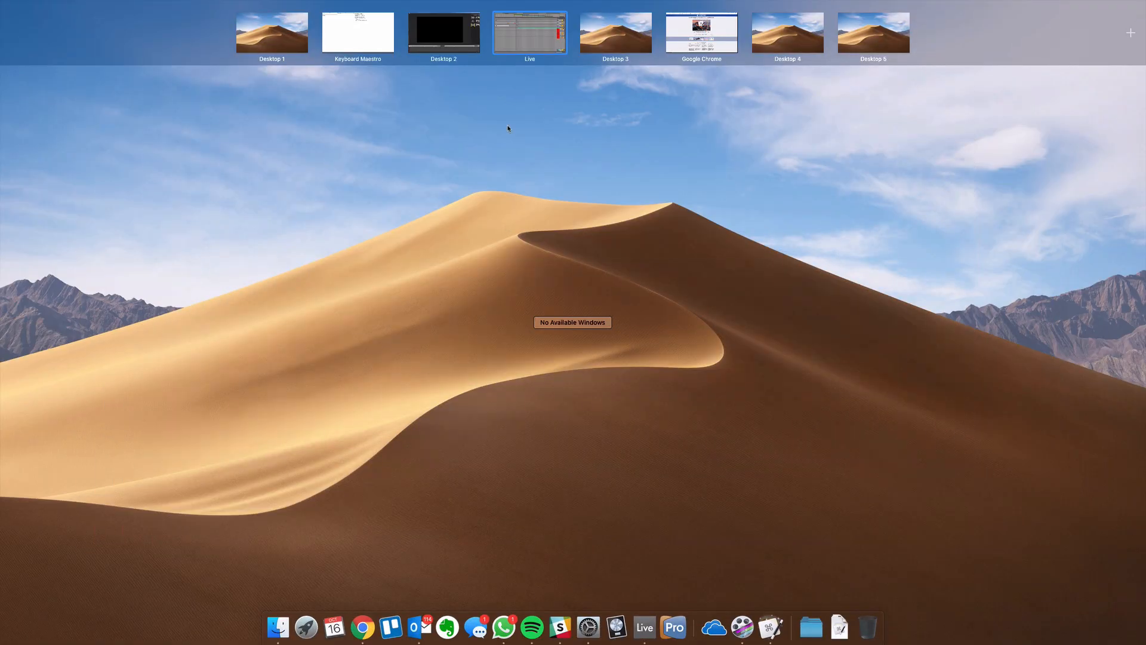
Switch to Keyboard Maestro and show the ABLETON group's Start Service 9:15am macro with its Sunday 9:11 trigger
left_click(357, 31)
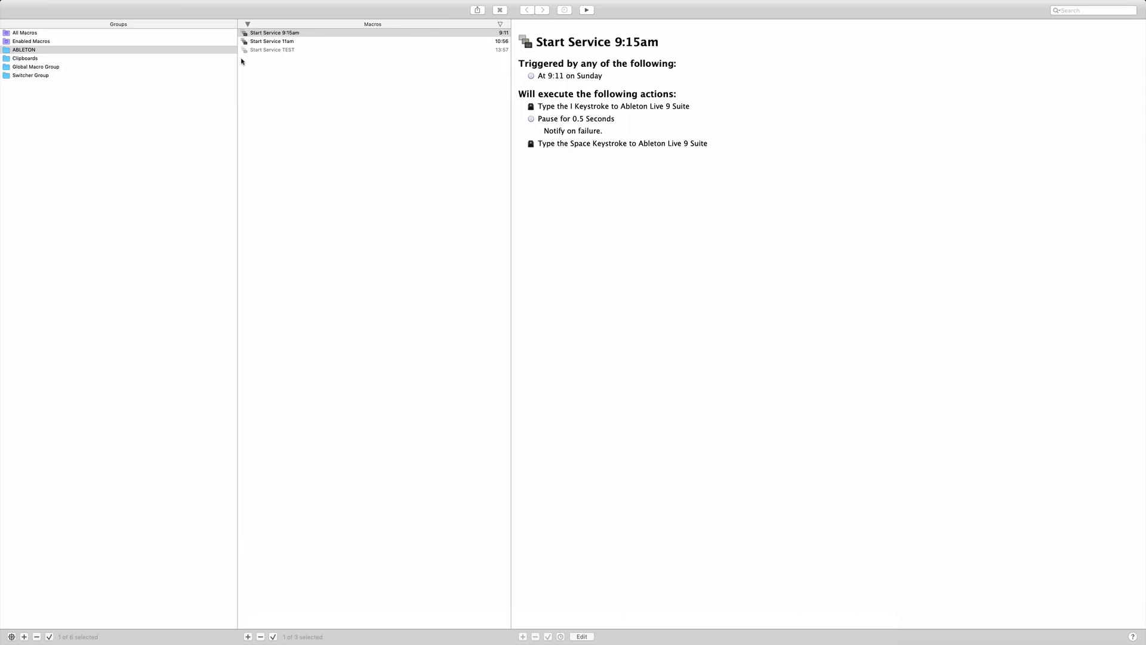
mouse_move(287, 62)
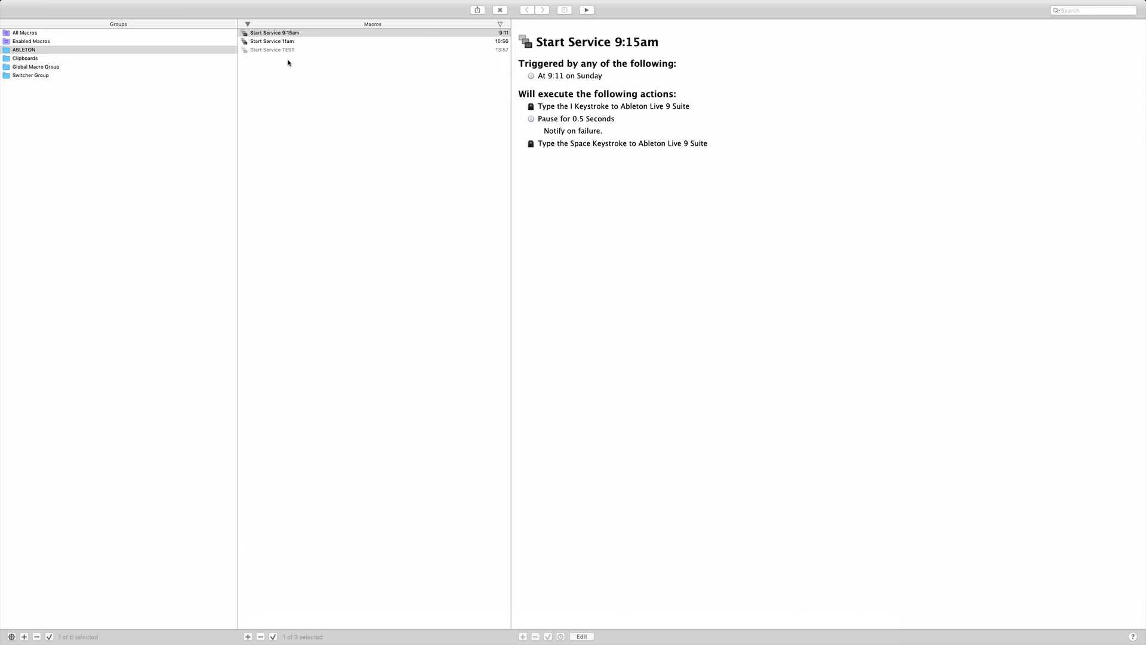
mouse_move(284, 52)
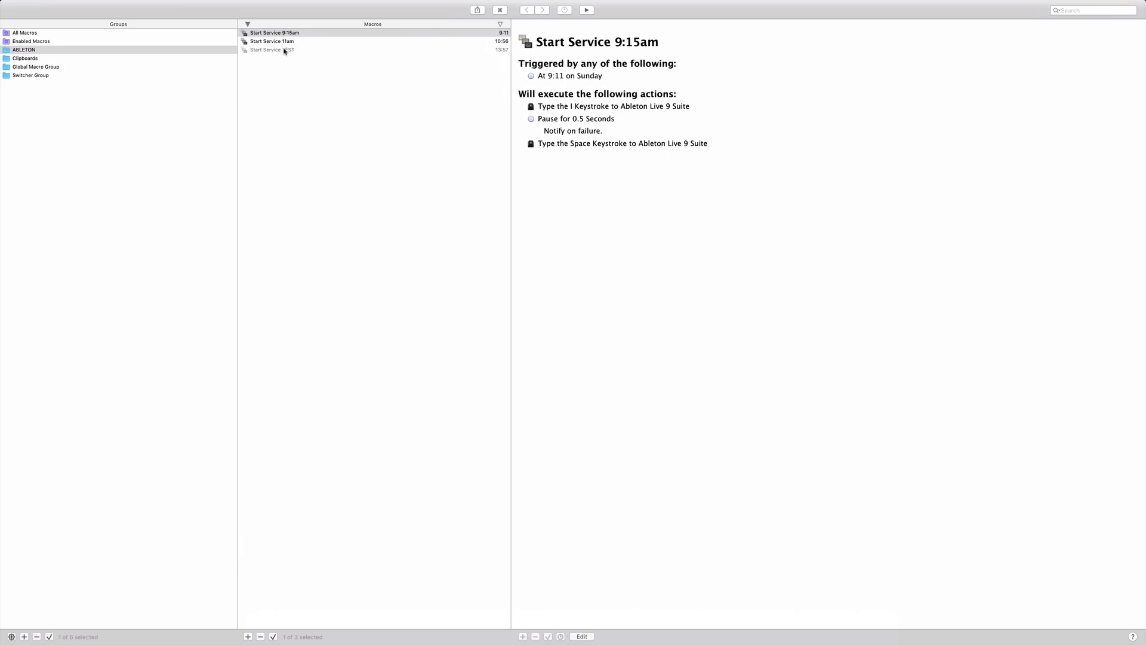
mouse_move(26, 50)
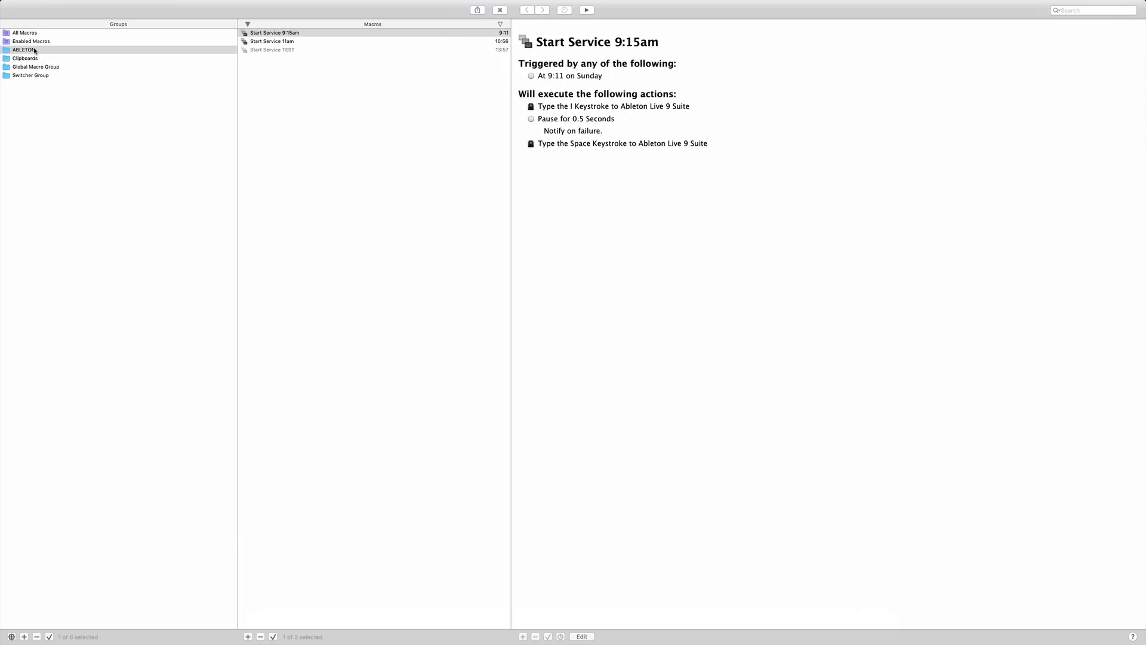
left_click(24, 49)
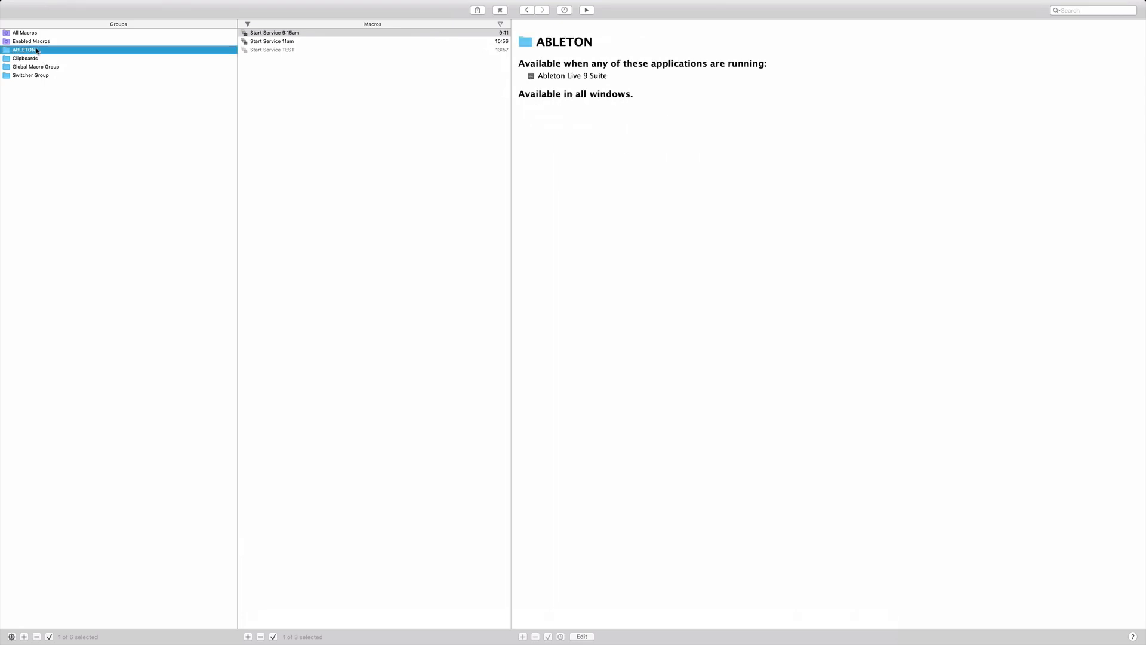
mouse_move(568, 102)
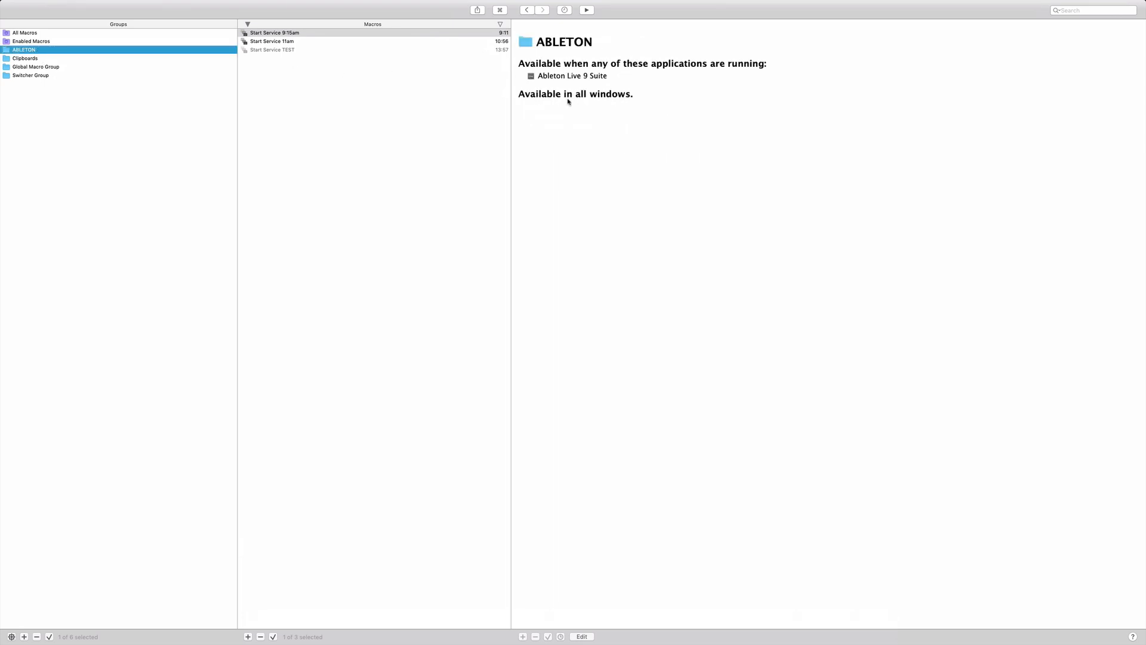
mouse_move(565, 116)
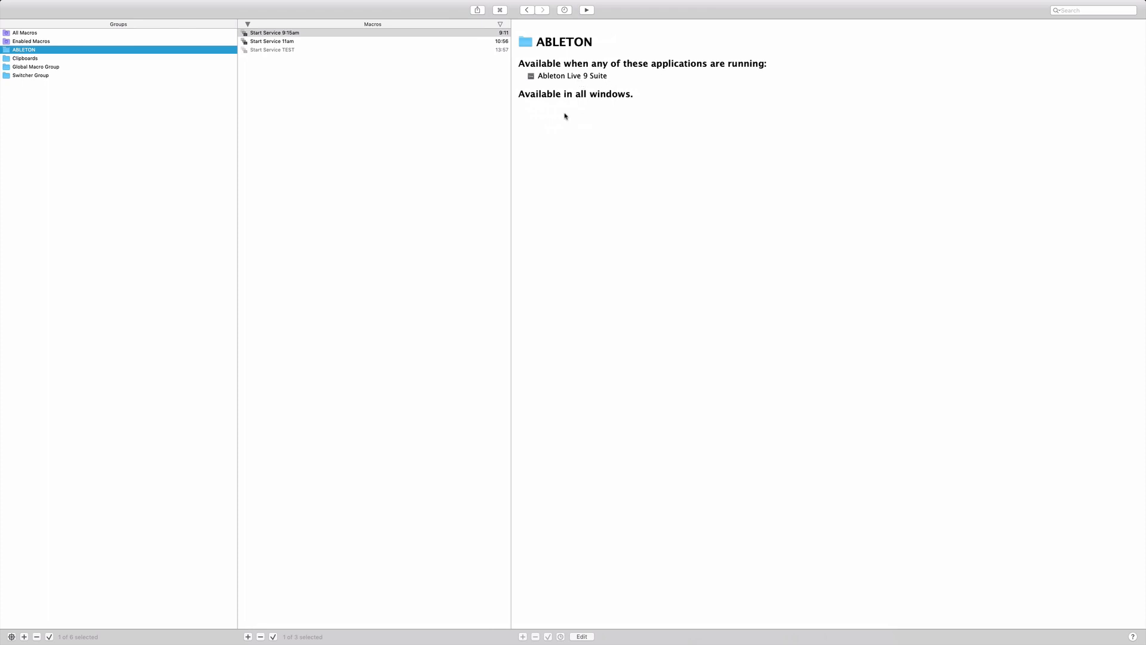
mouse_move(626, 114)
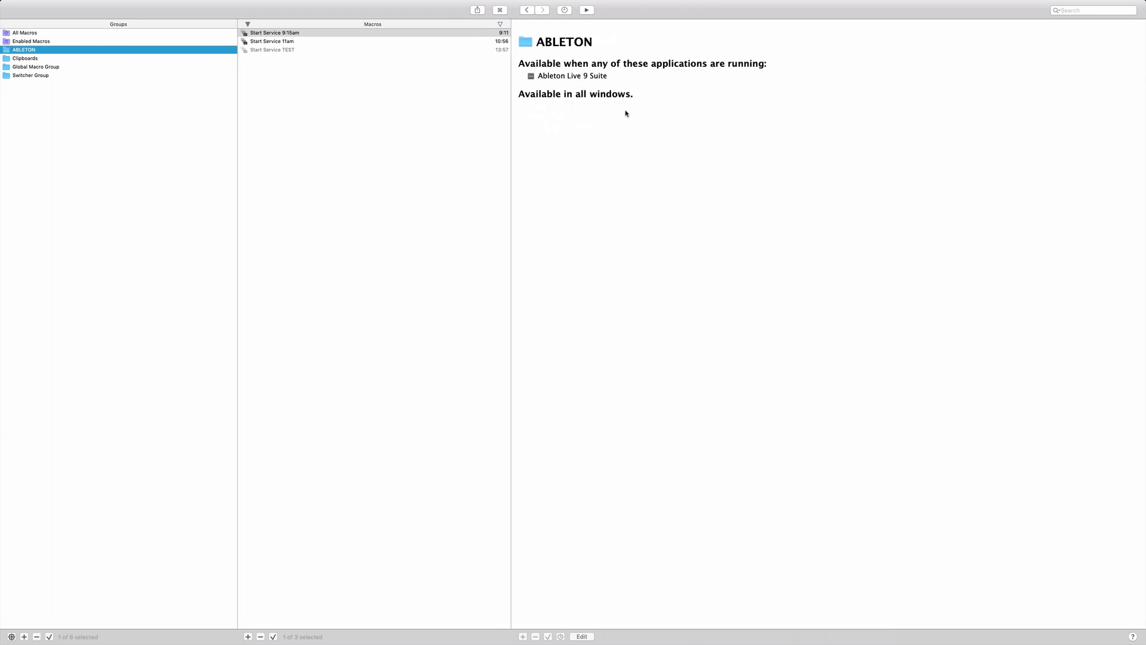
mouse_move(379, 49)
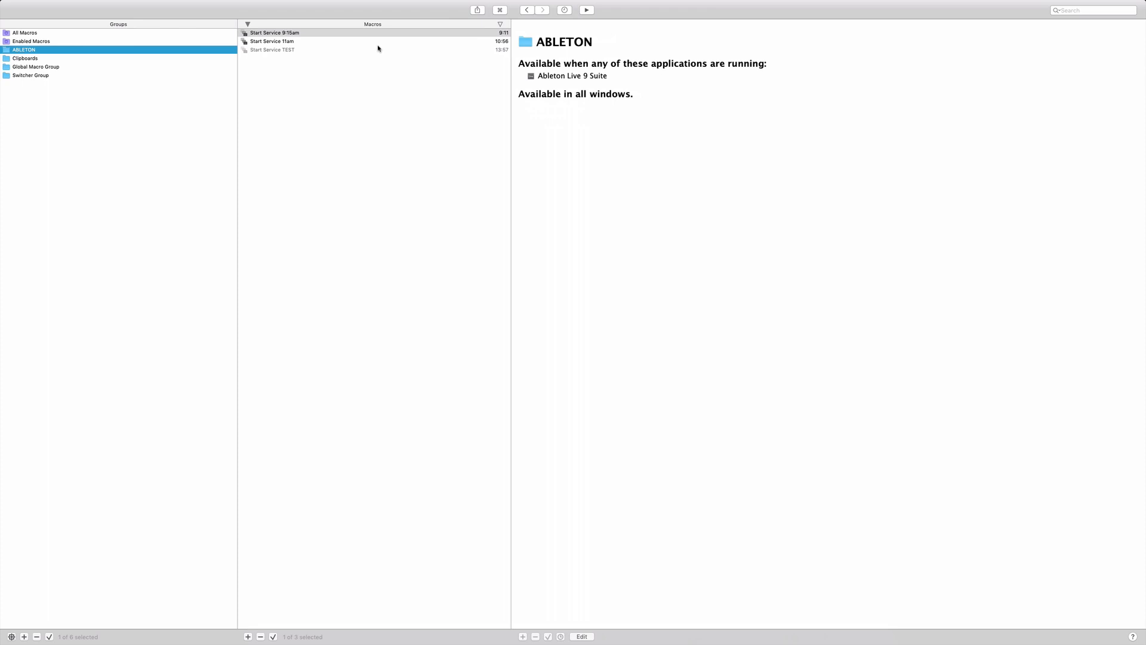
left_click(275, 32)
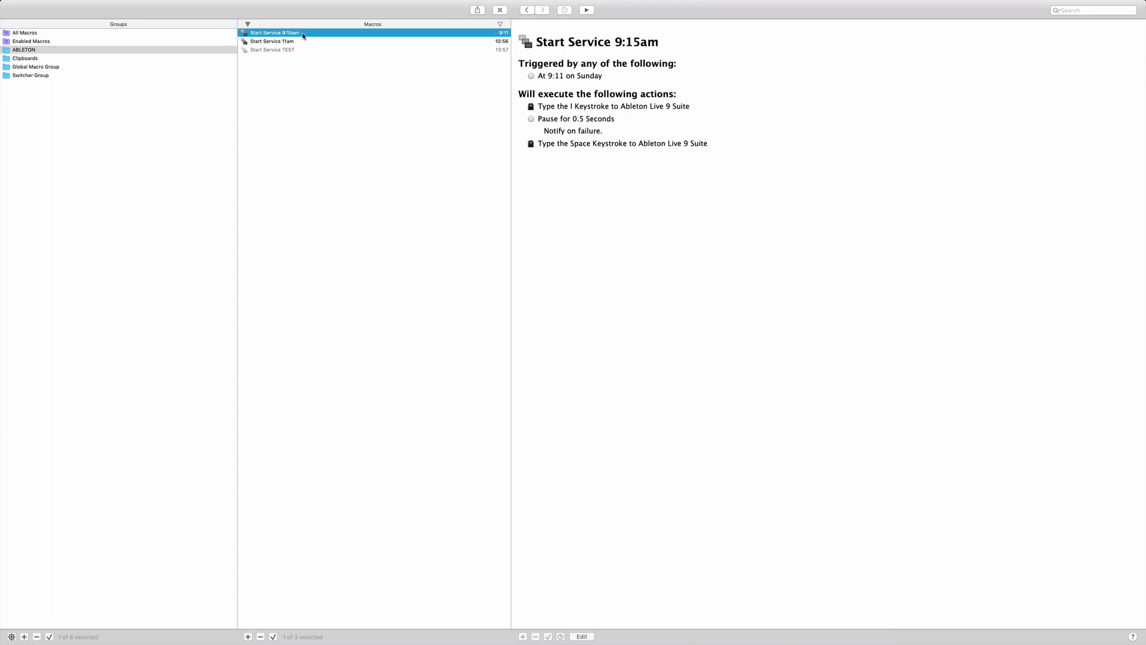
mouse_move(489, 36)
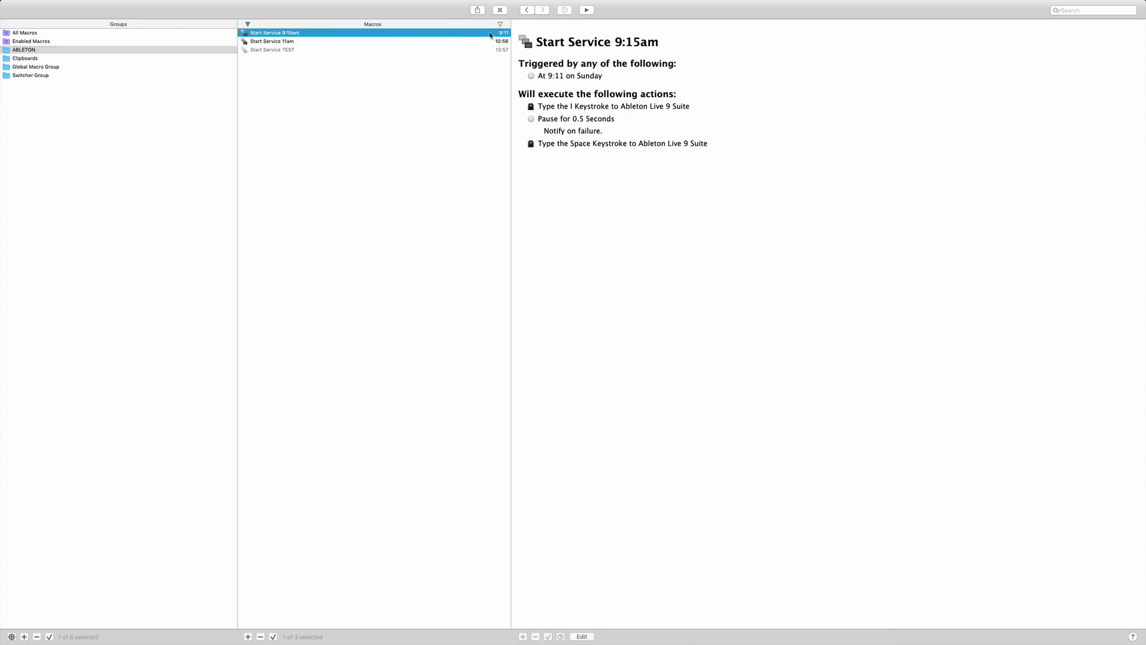
mouse_move(555, 75)
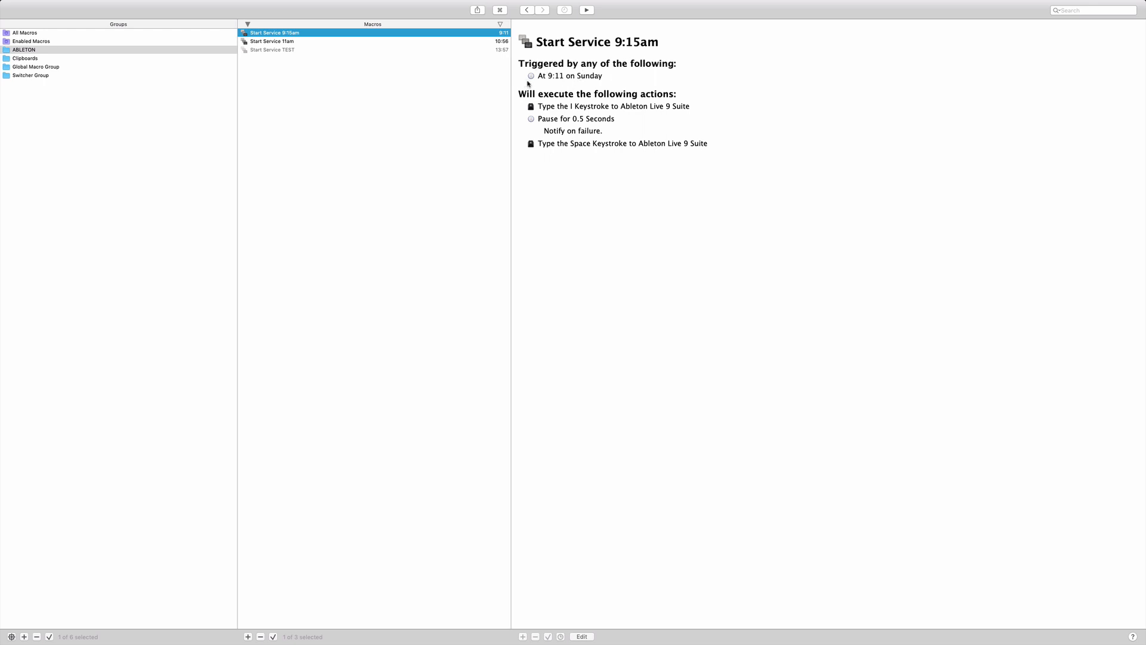
mouse_move(581, 85)
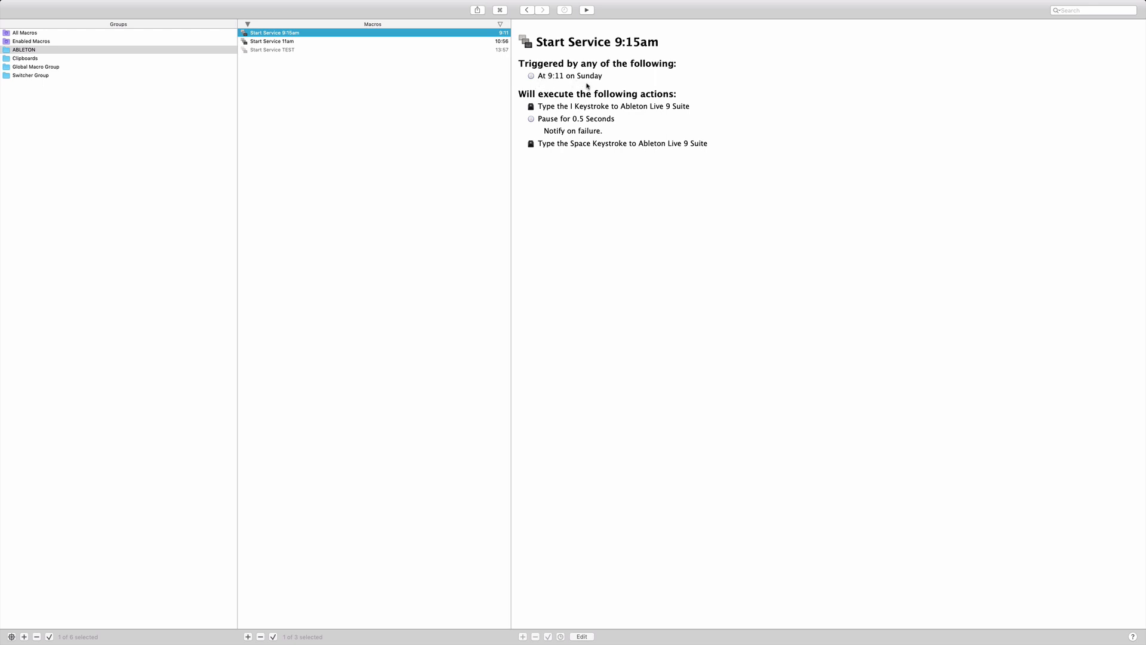
mouse_move(585, 116)
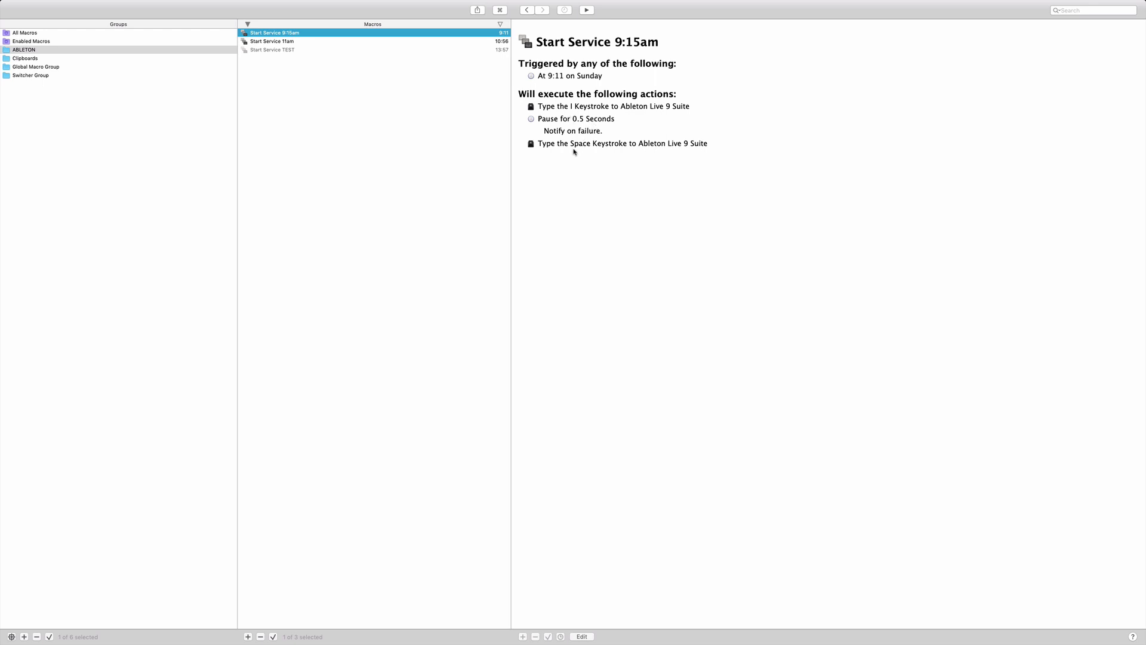
mouse_move(623, 154)
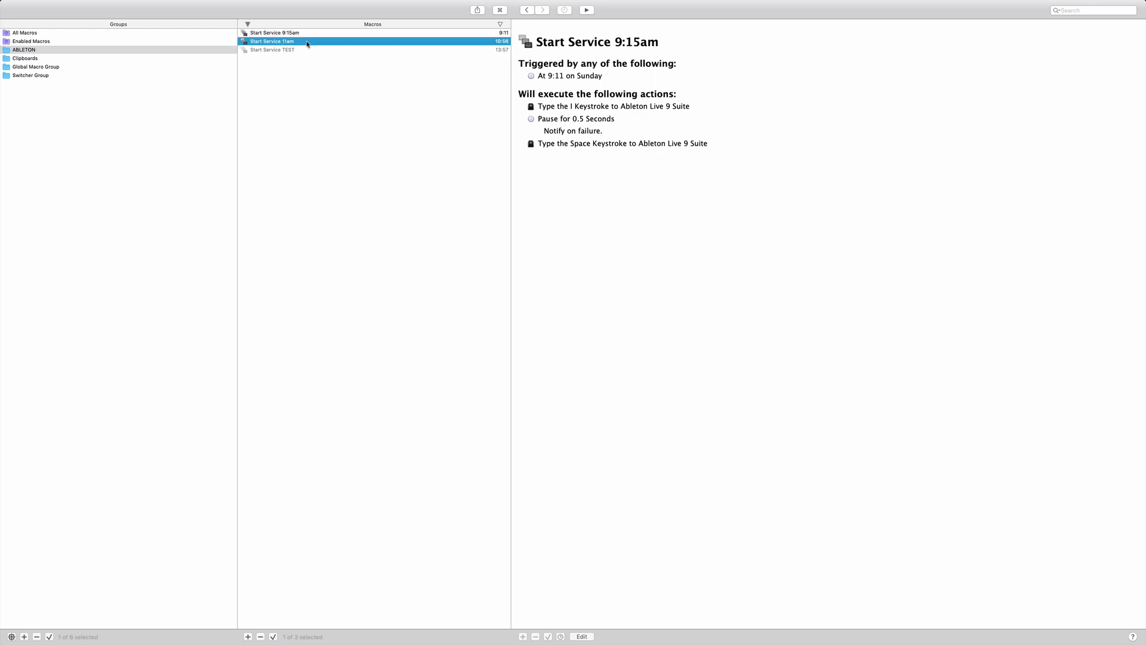
Show the Start Service 11am macro, triggered Sunday at 10:56
left_click(272, 40)
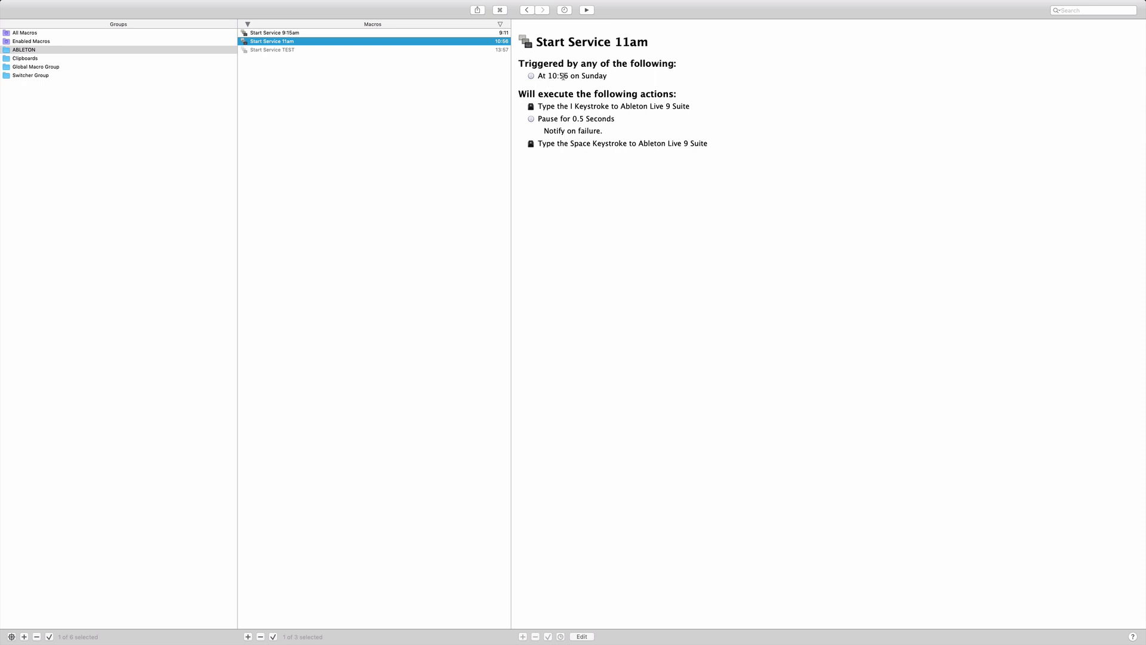
left_click(272, 50)
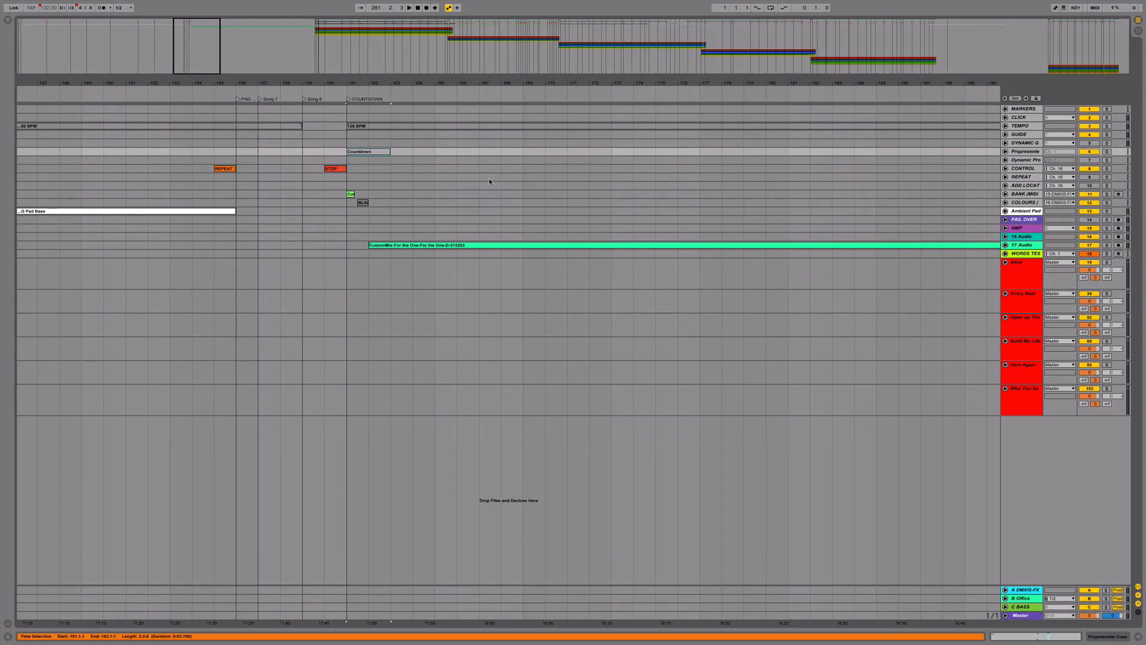
mouse_move(470, 253)
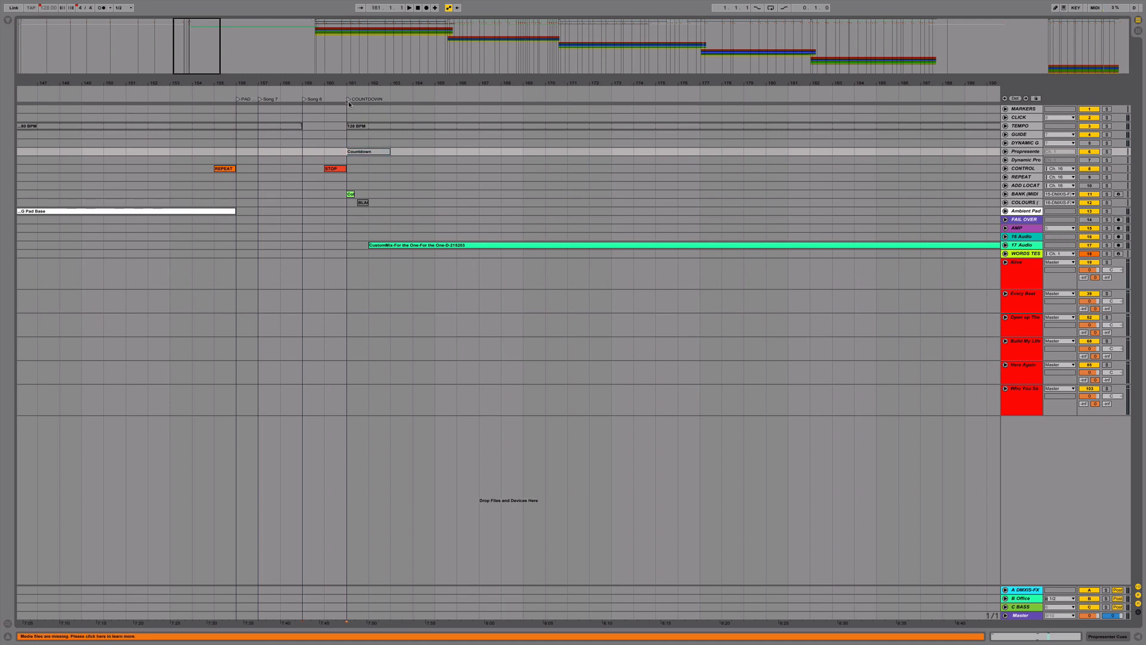
Play and stop the countdown in Live, then add a new Untitled Macro to the ABLETON group
left_click(409, 8)
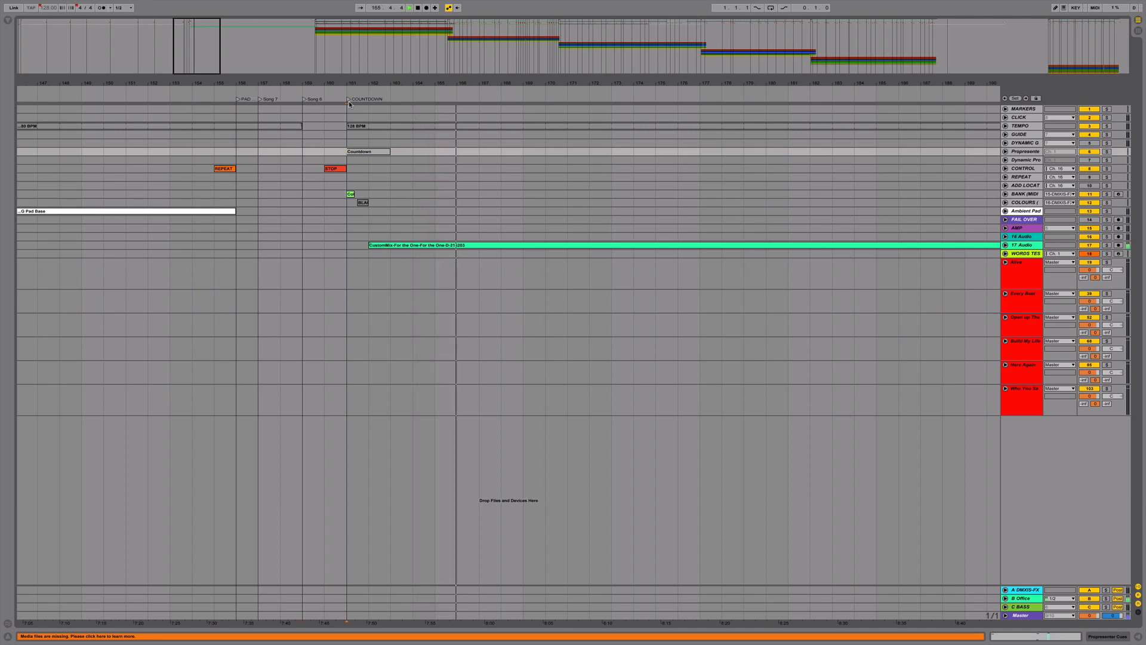
left_click(409, 8)
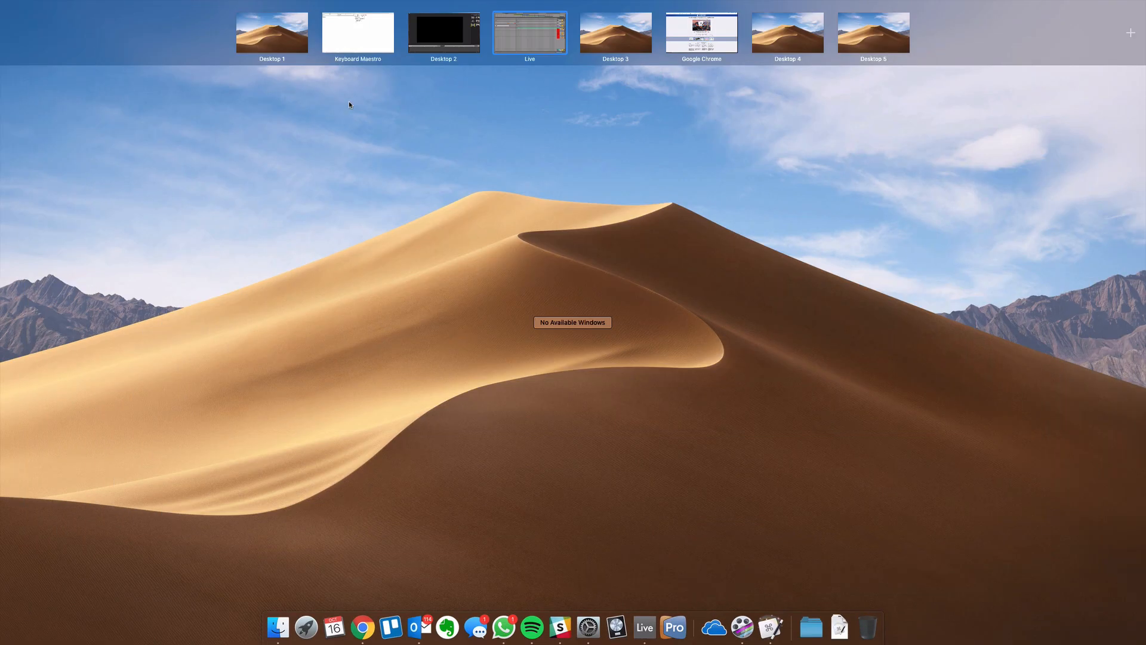
left_click(357, 31)
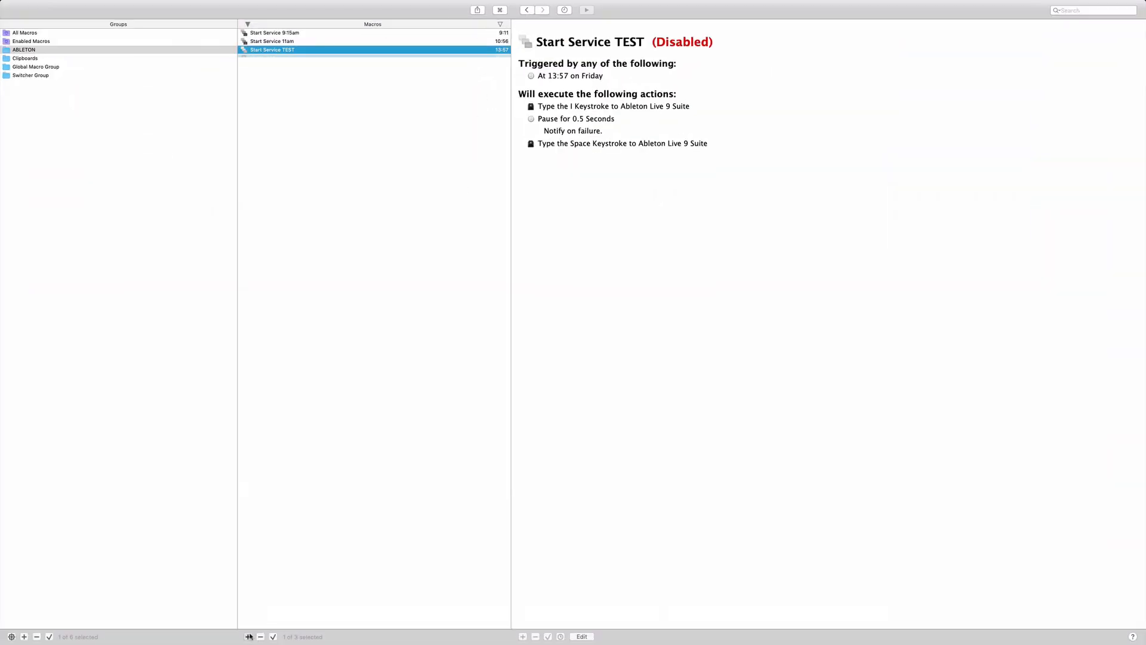
left_click(247, 636)
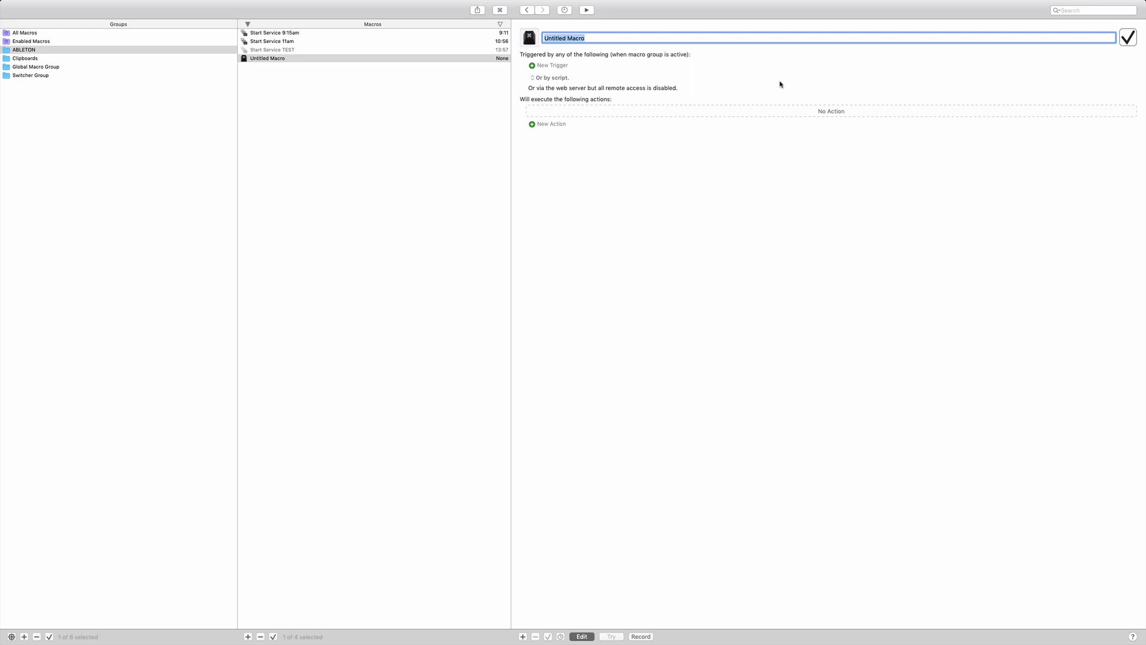
Show the action library filtered to the MIDI category's Send MIDI actions
left_click(552, 124)
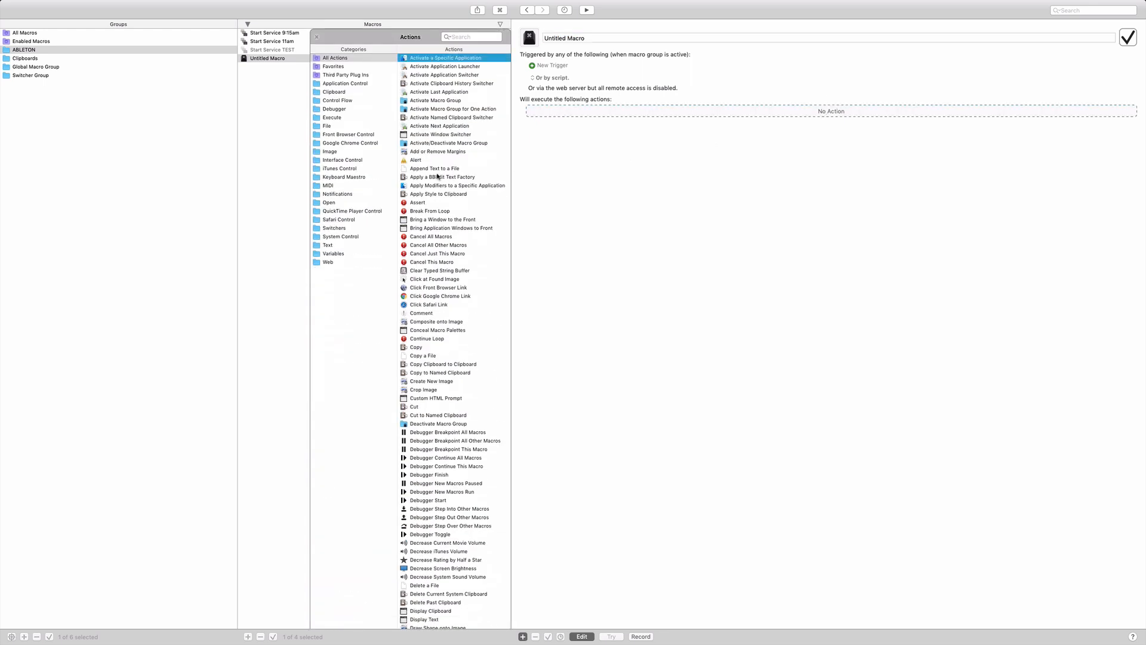
mouse_move(387, 187)
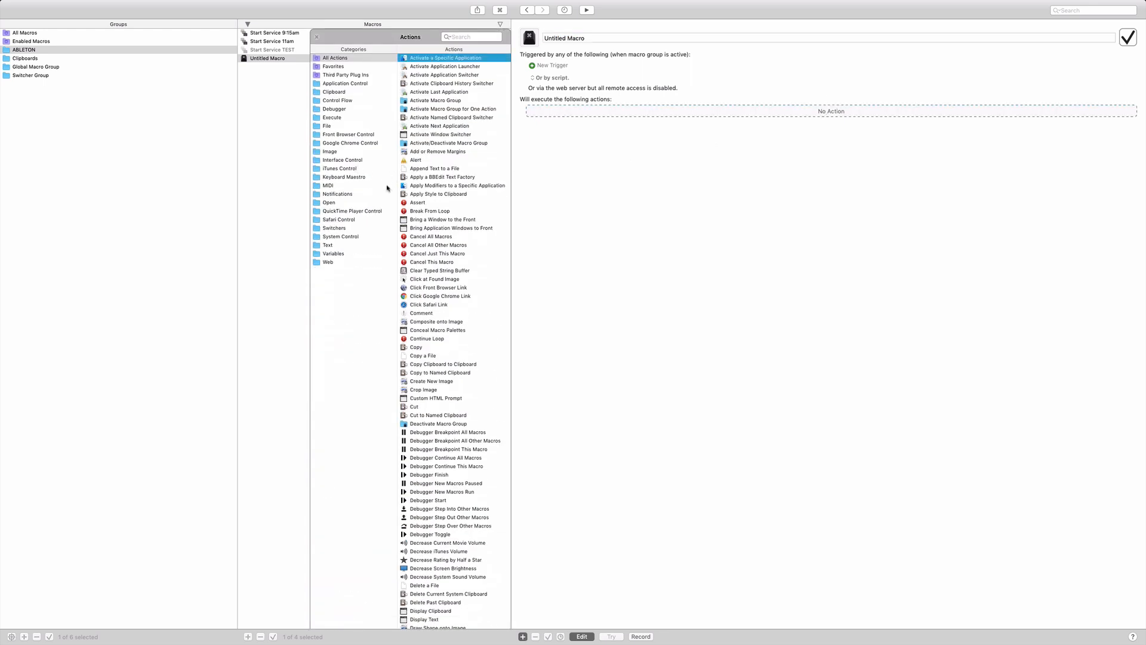
mouse_move(355, 221)
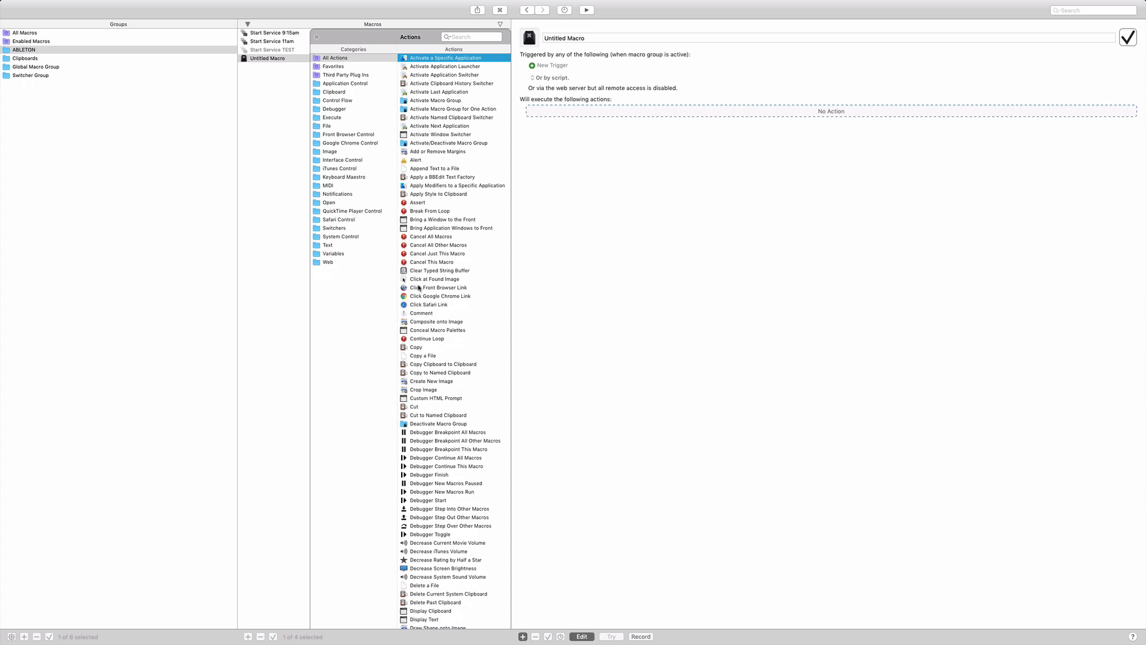
scroll("down", 3)
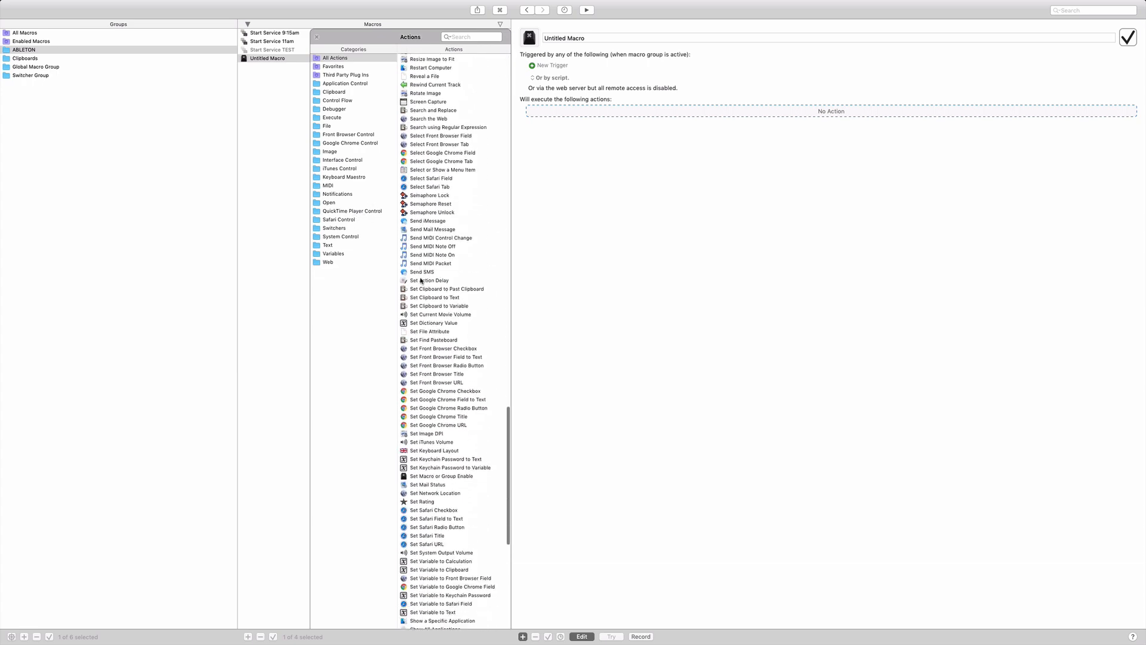
left_click(328, 185)
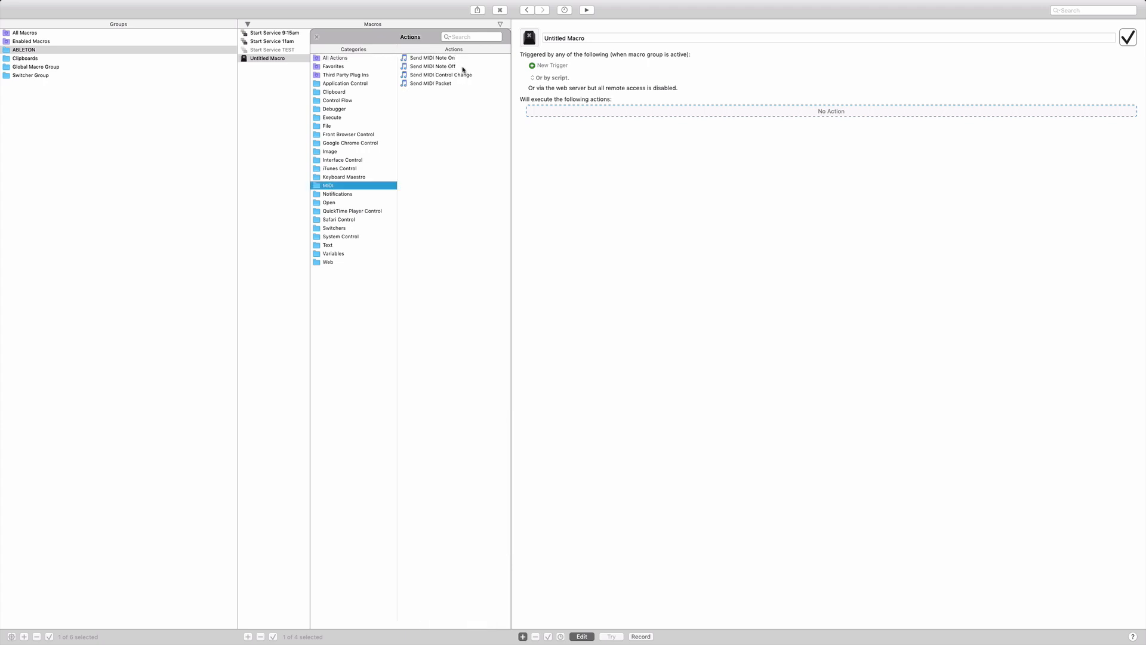
mouse_move(340, 179)
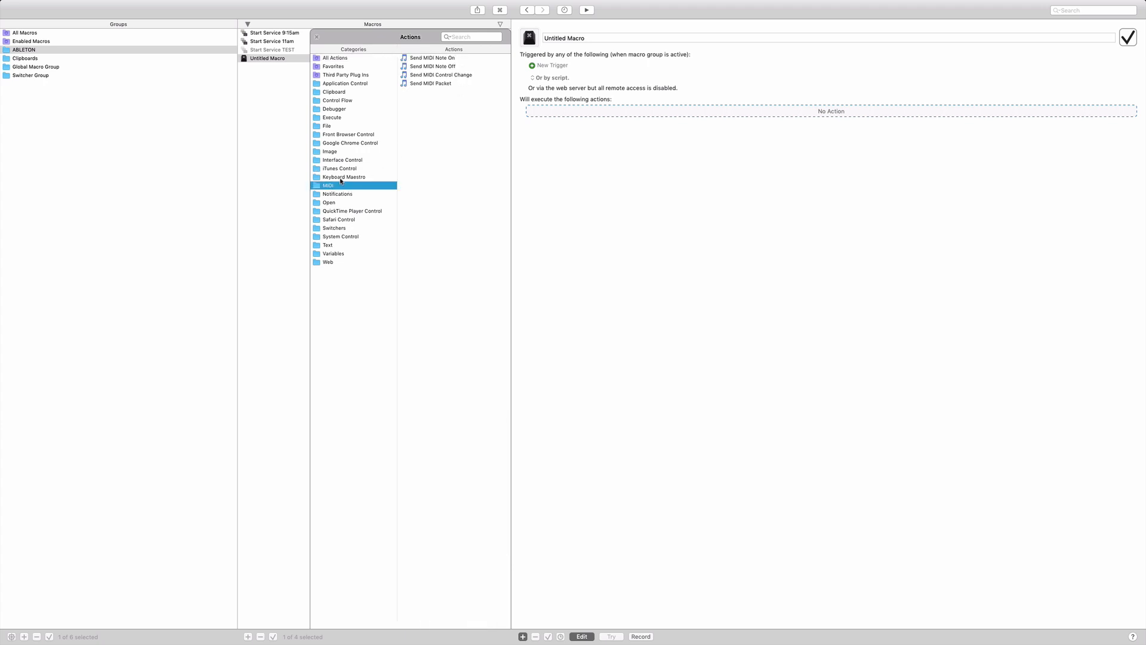